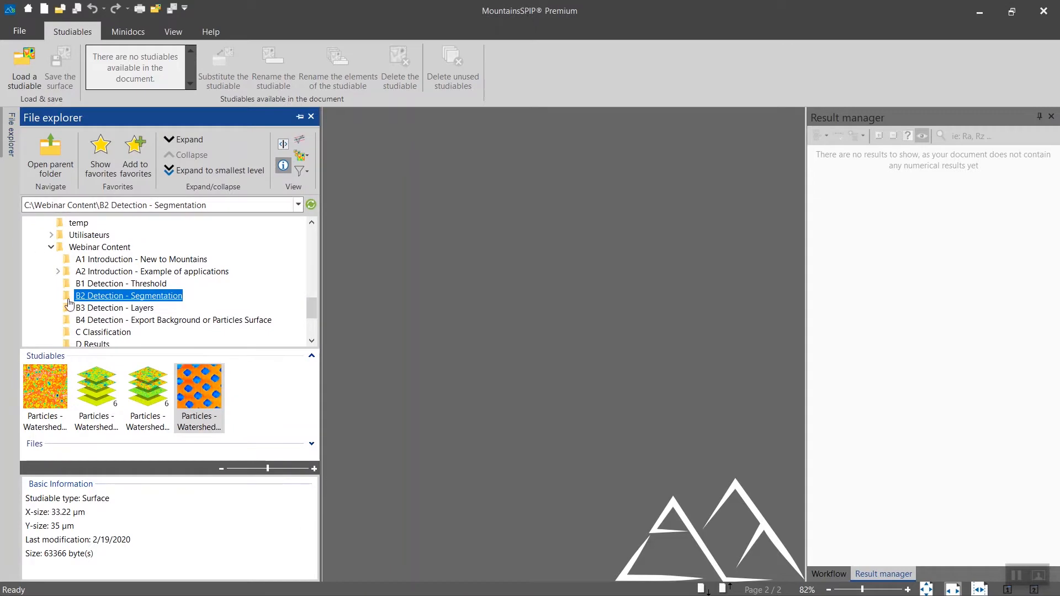
Step: Load AFM Image 01 from the B3 Detection - Layers folder into the document
click(114, 308)
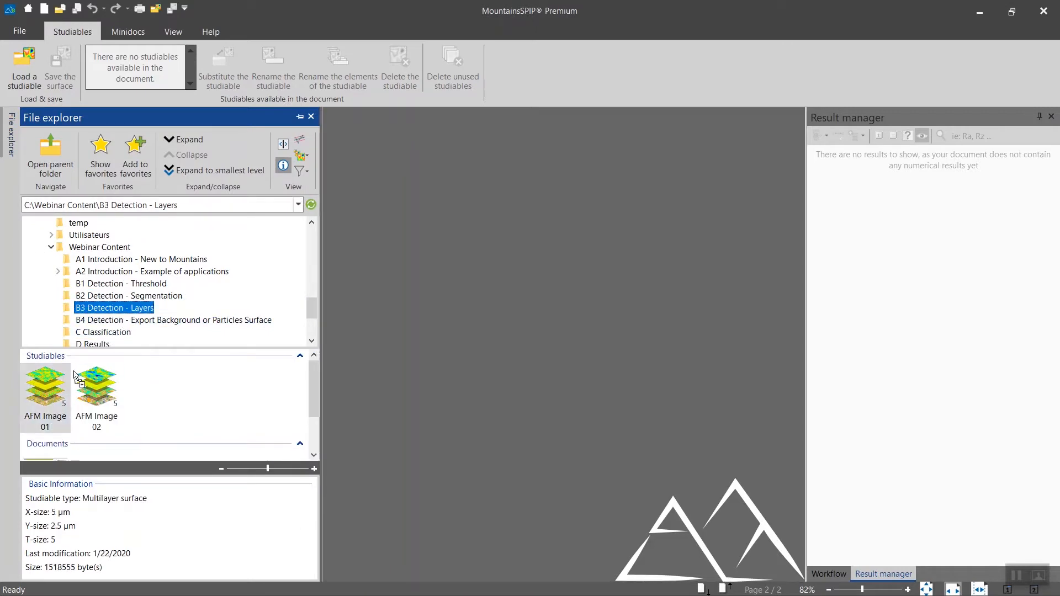
double_click(45, 385)
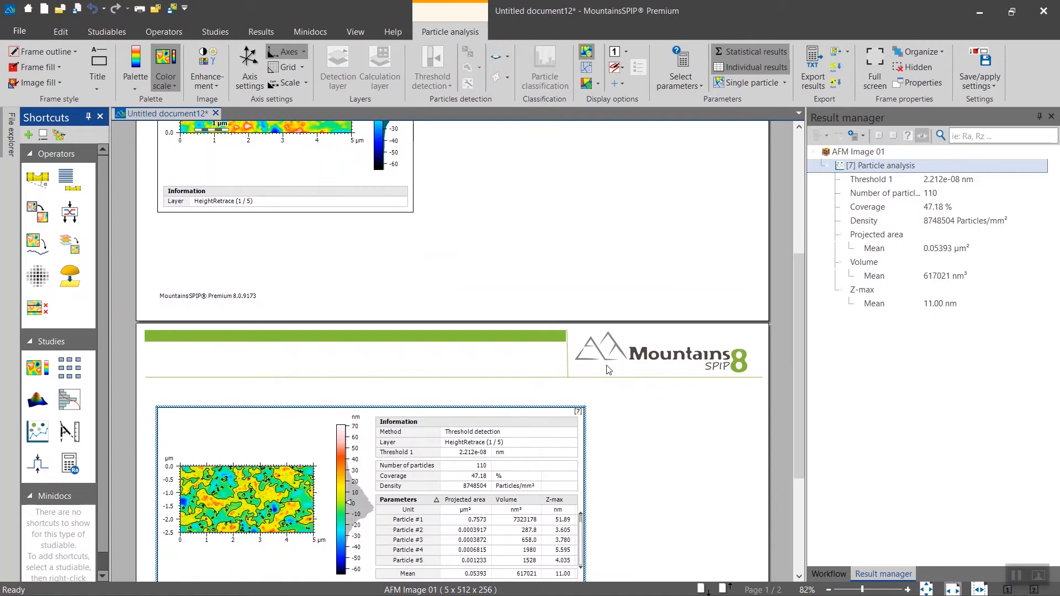
Step: Switch the first page's image to display the Phase1Retrace layer instead of height
scroll(down, 3)
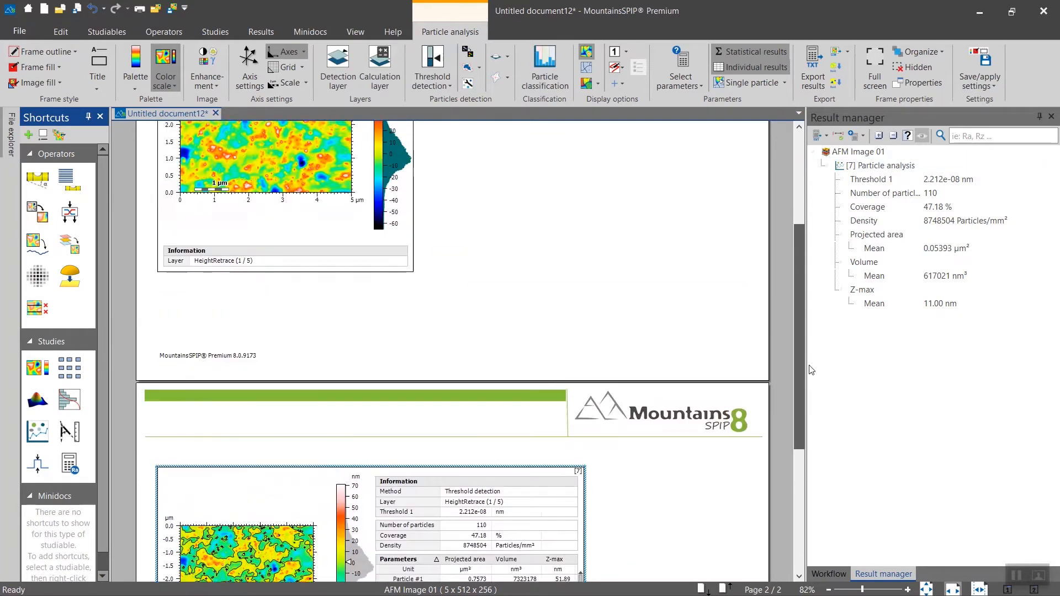
scroll(up, 3)
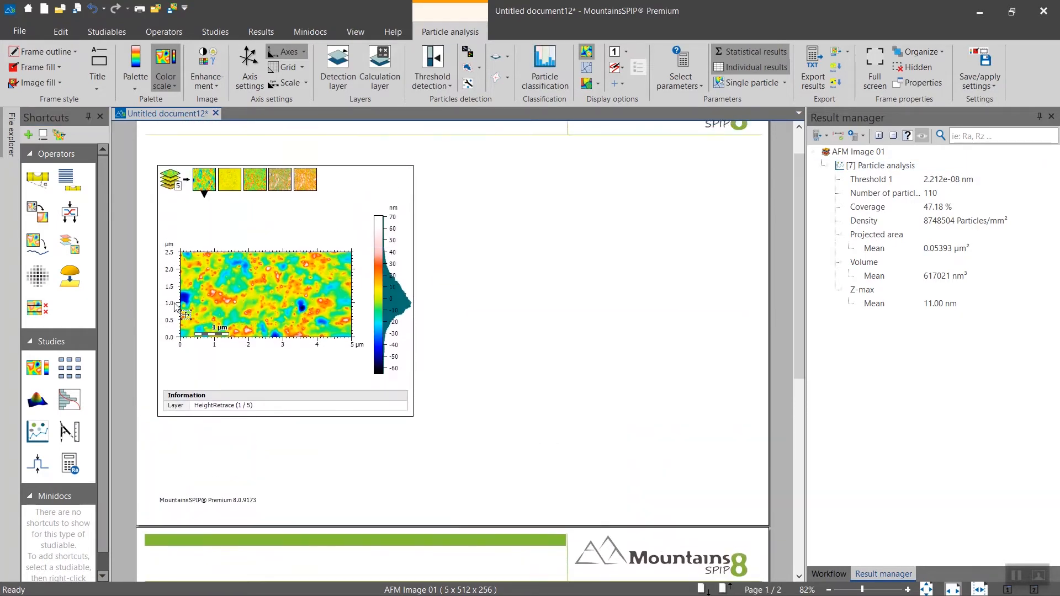
click(263, 290)
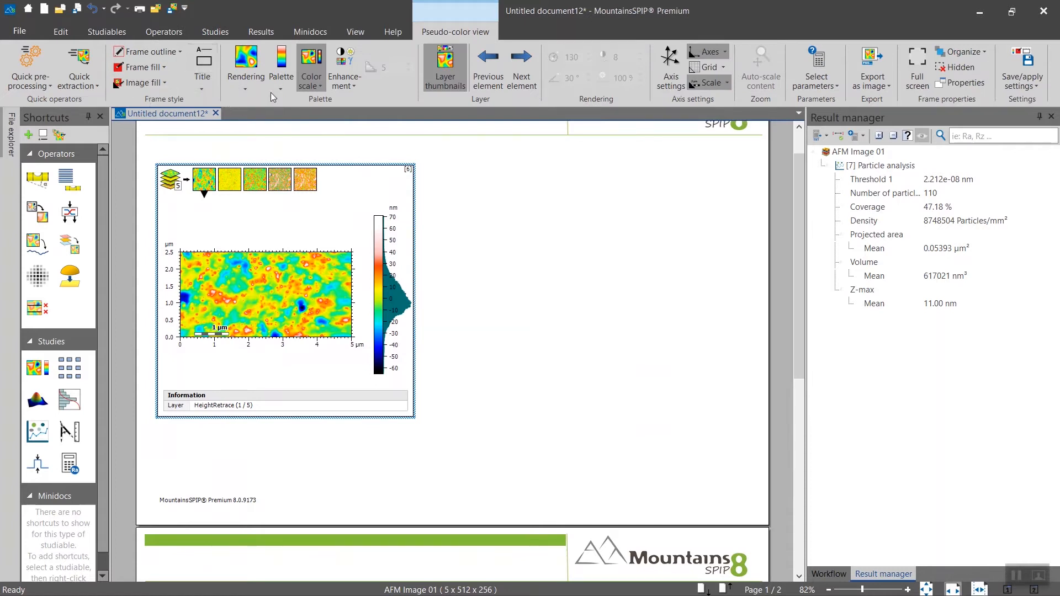
click(280, 64)
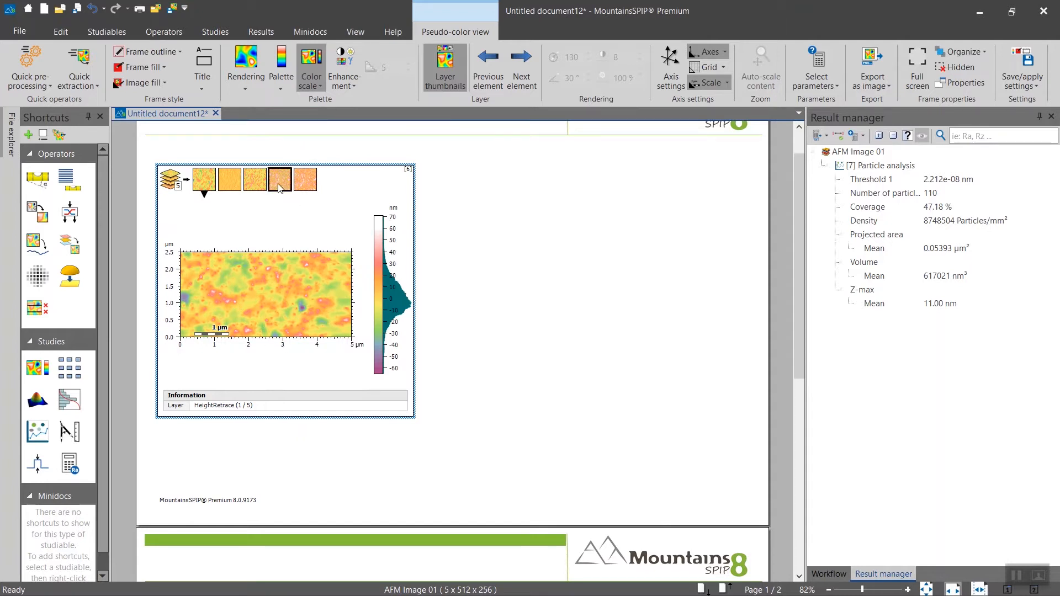
click(305, 179)
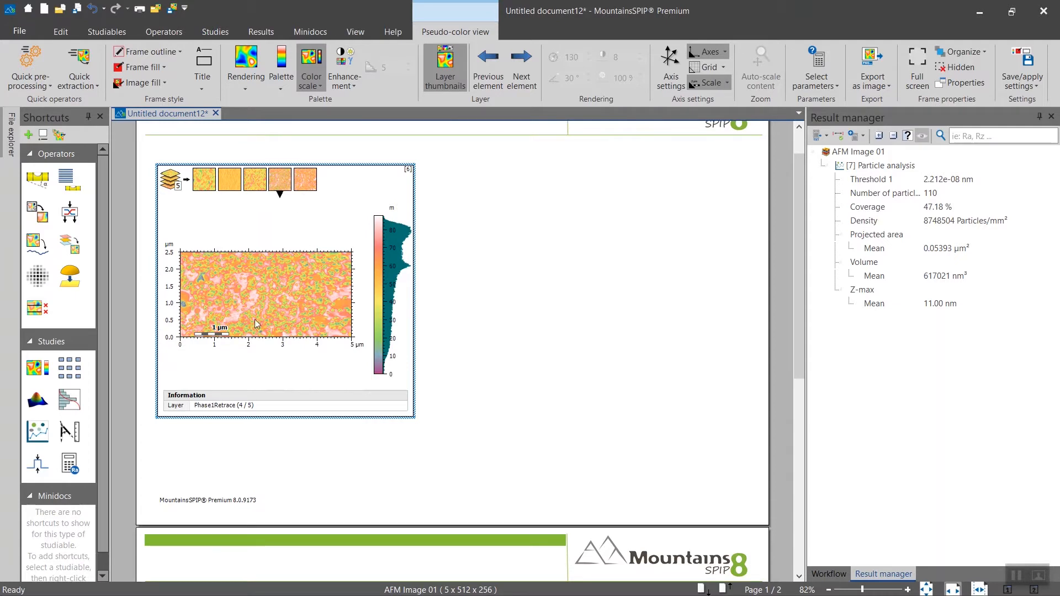
mouse_move(282, 319)
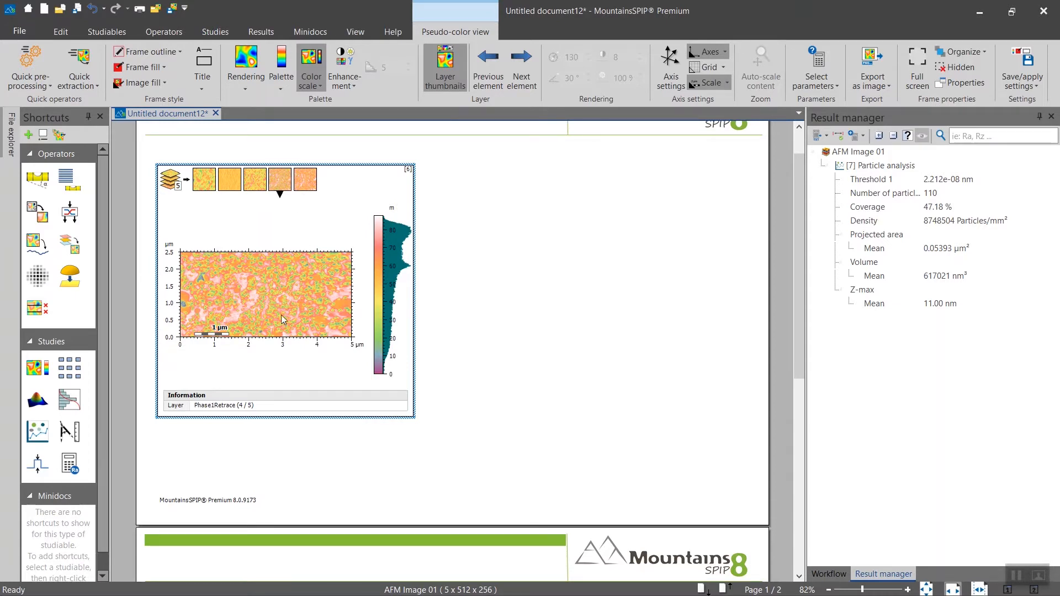
mouse_move(284, 299)
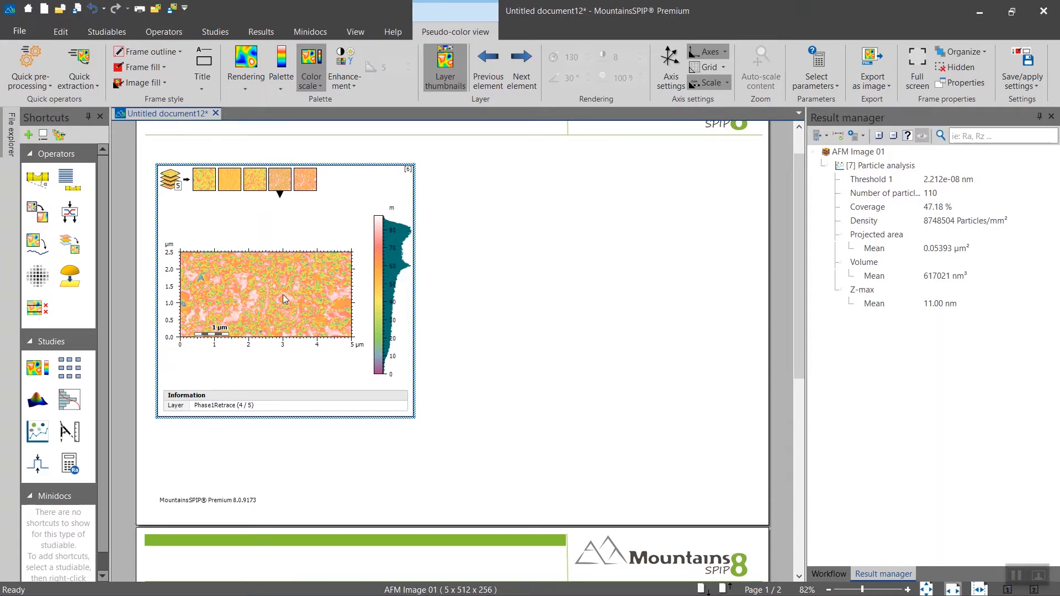
mouse_move(749, 263)
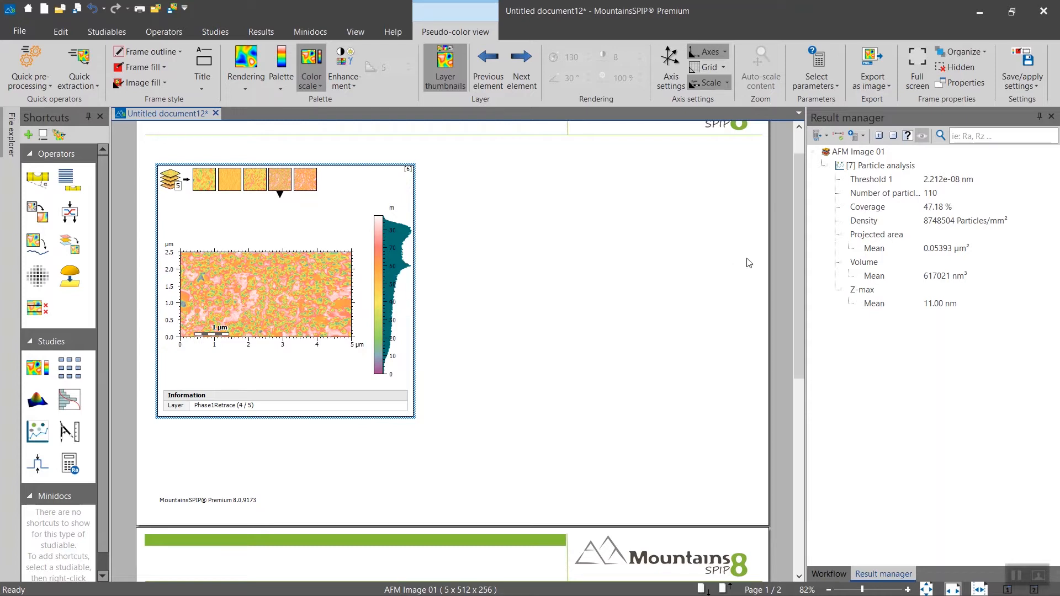
scroll(down, 3)
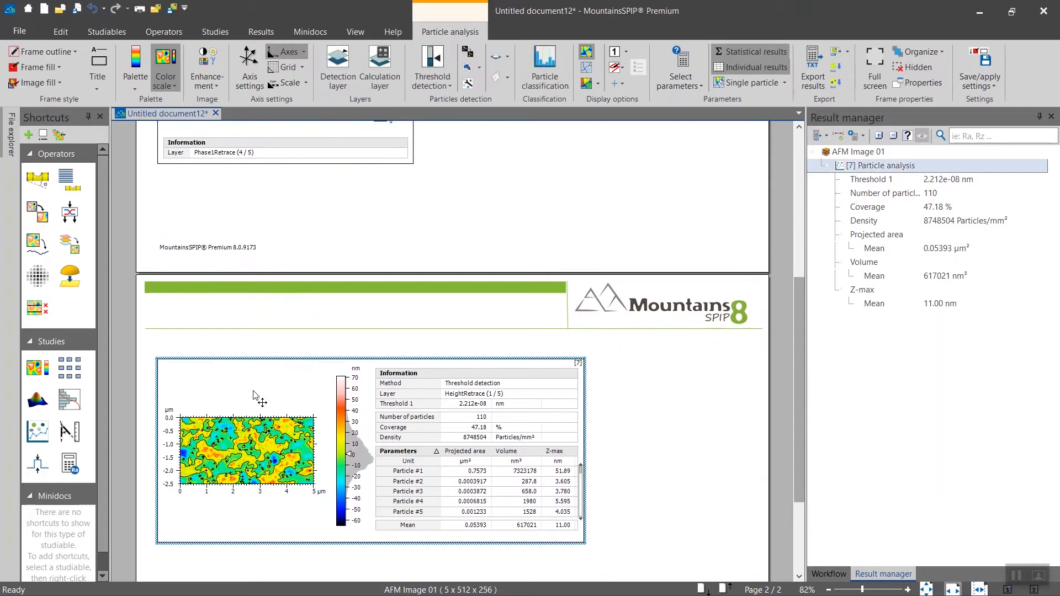
Step: Show the particle analysis full screen and set Phase1Retrace as the detection layer (78 particles)
click(874, 64)
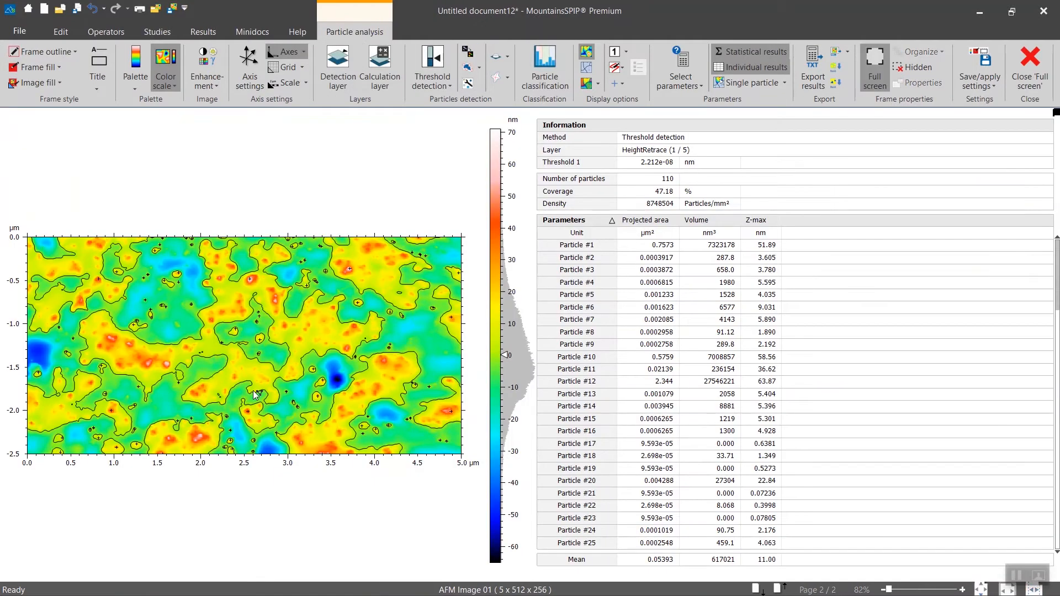
mouse_move(351, 104)
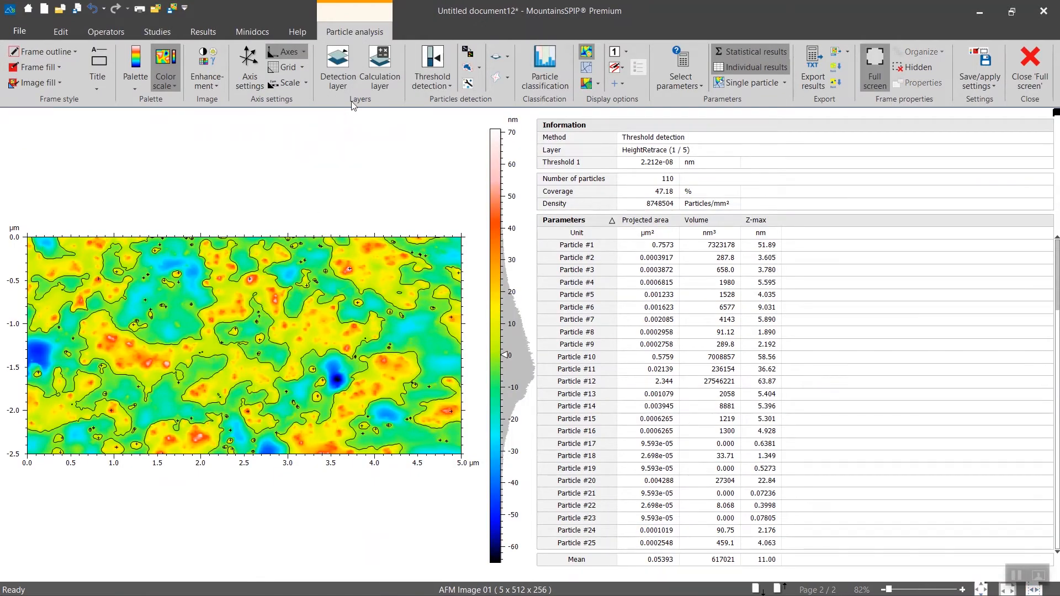
mouse_move(363, 112)
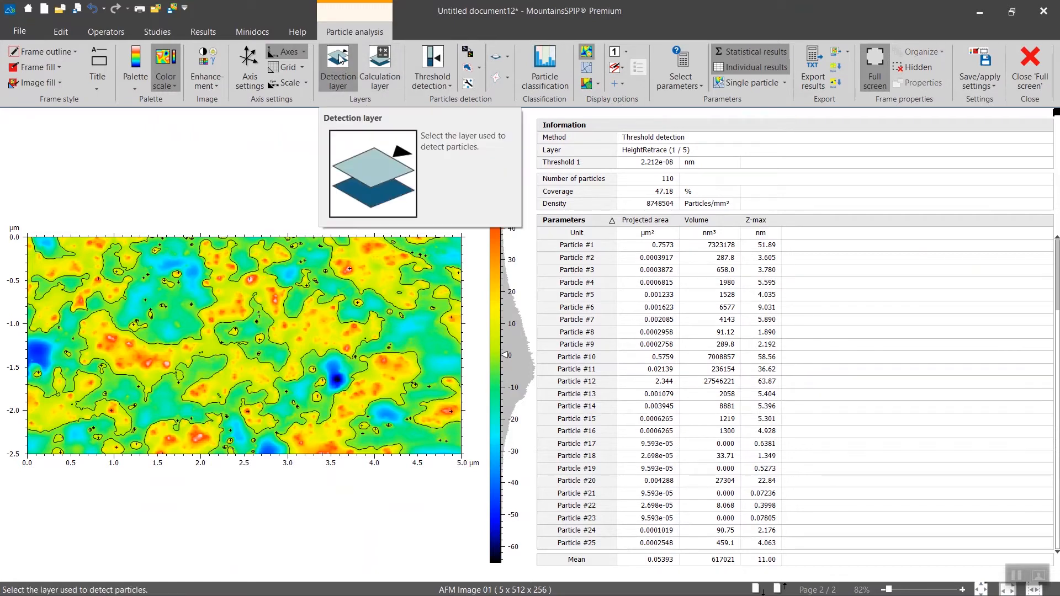
click(338, 64)
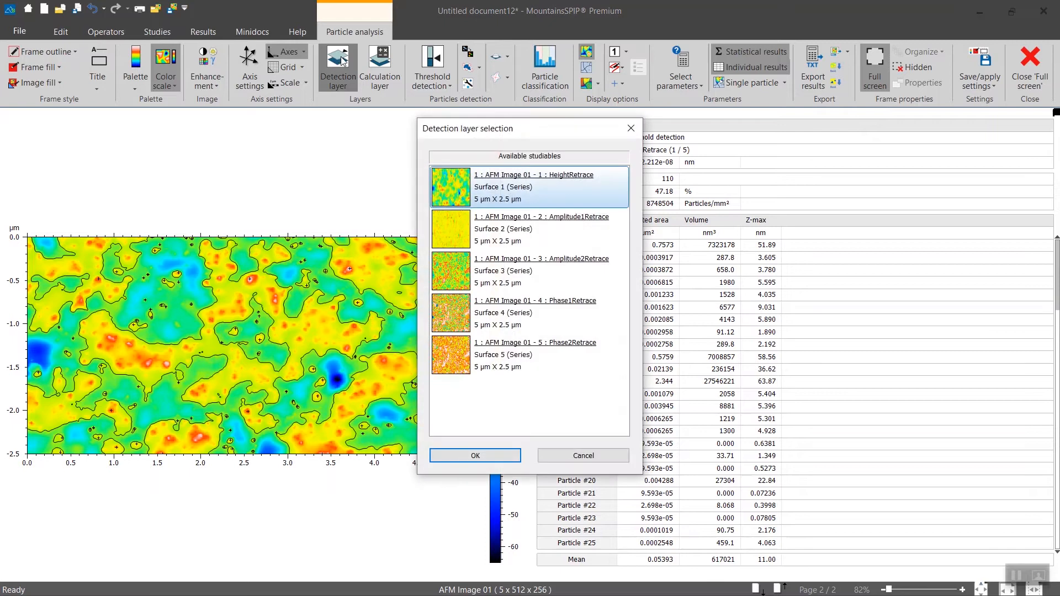
click(528, 312)
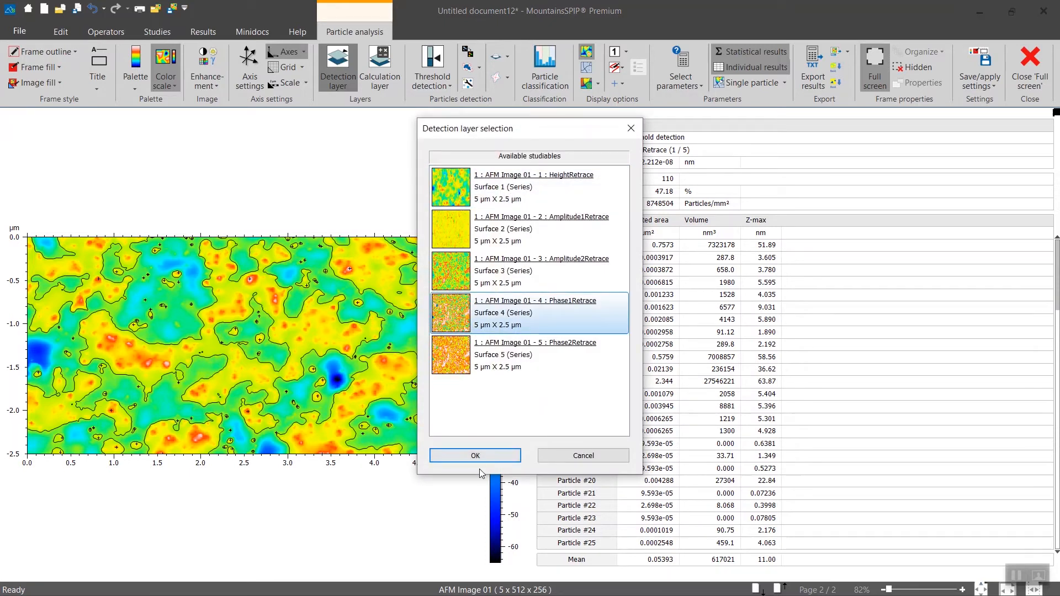
click(475, 454)
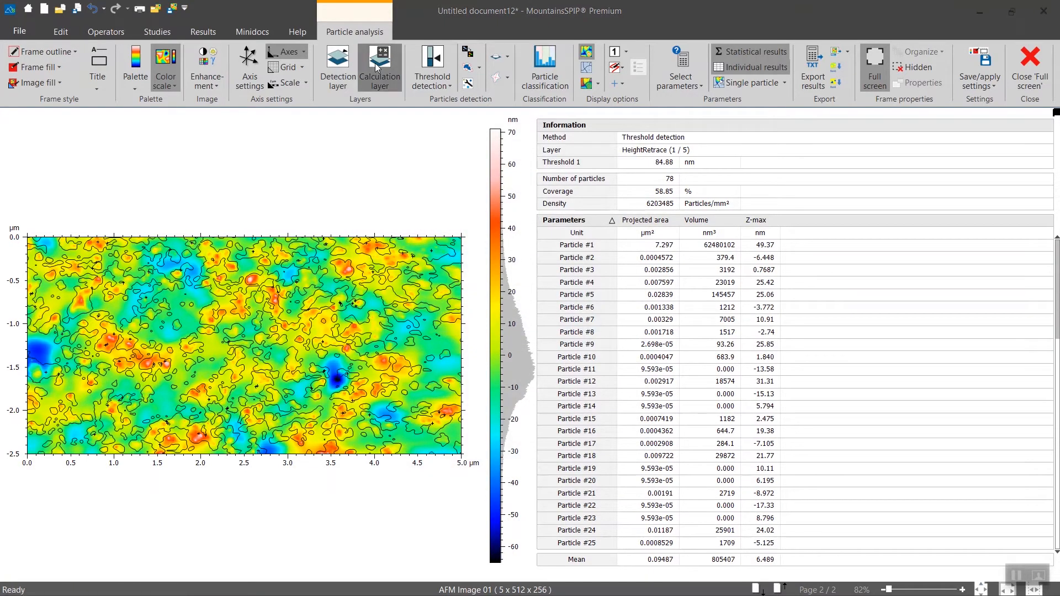
click(379, 66)
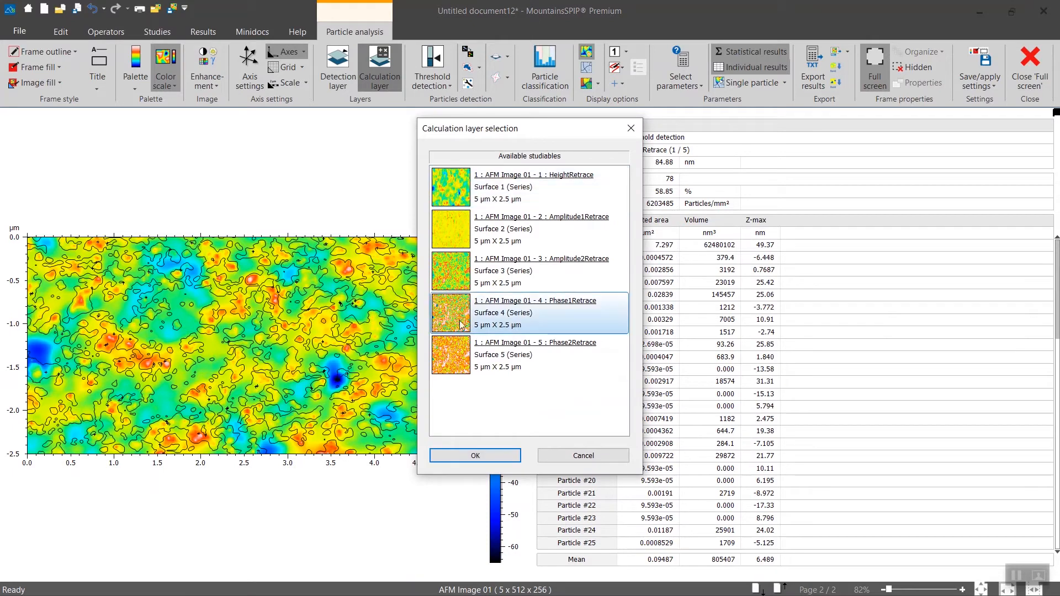
click(475, 455)
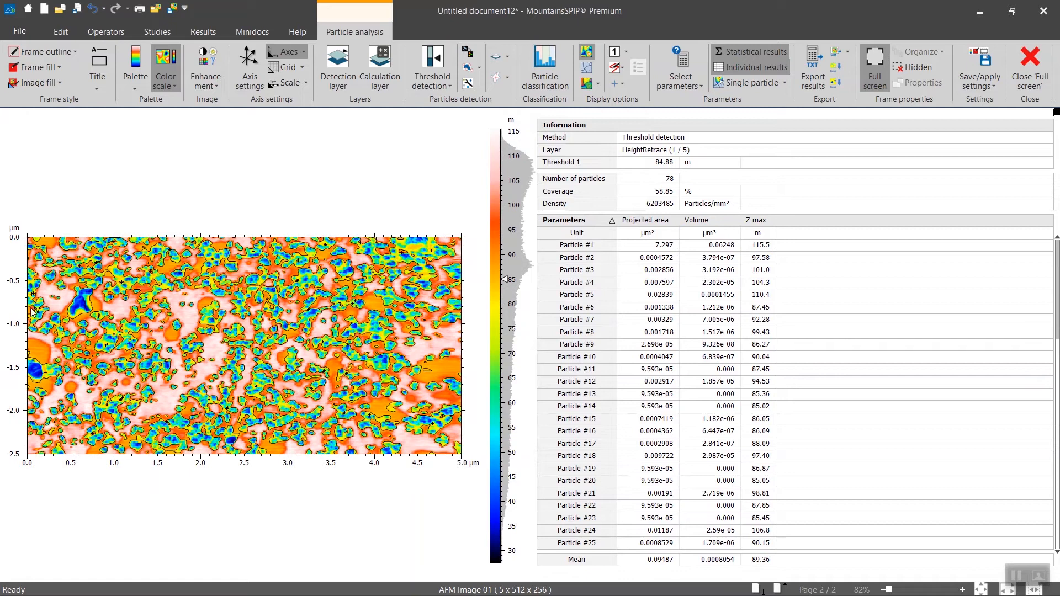
mouse_move(296, 329)
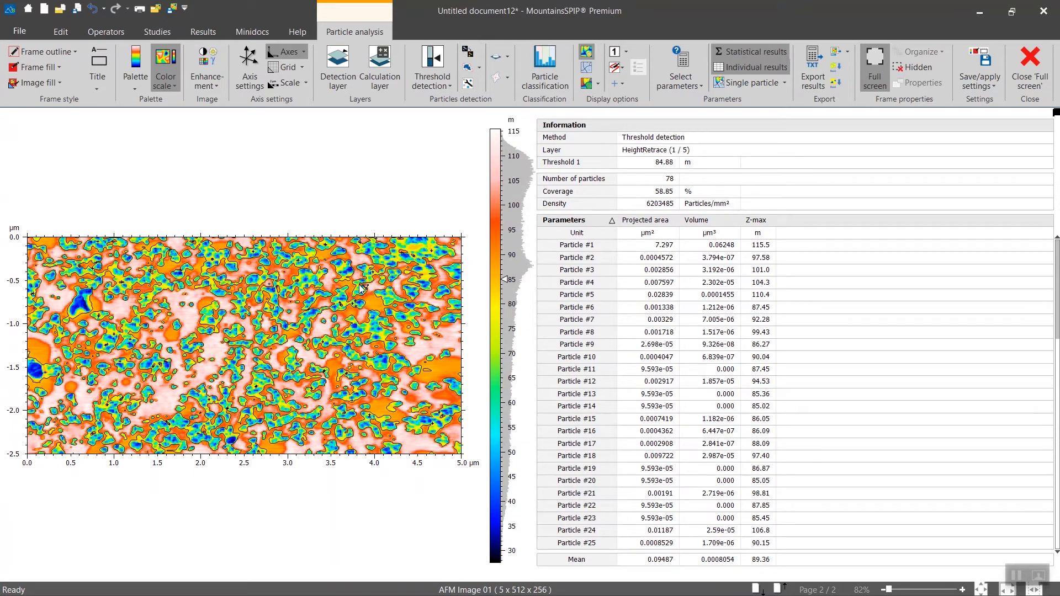
mouse_move(348, 397)
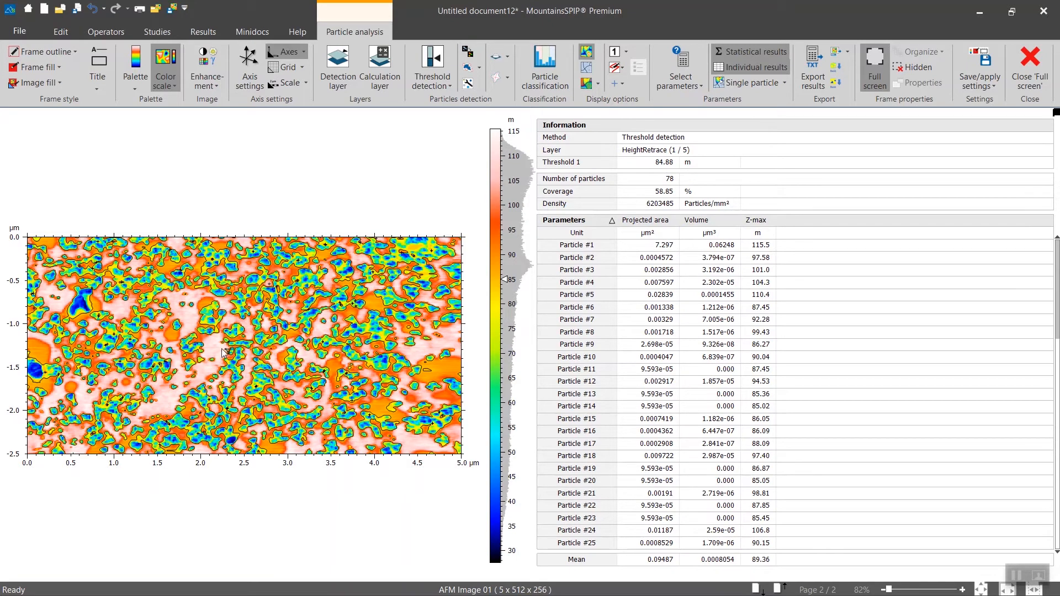
mouse_move(432, 66)
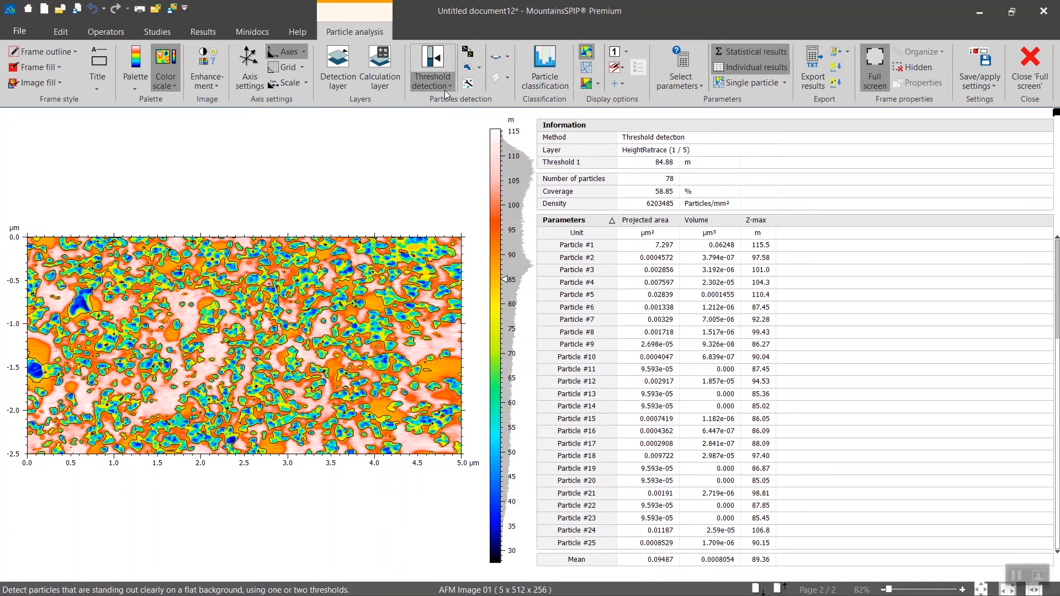
Step: Set threshold detection to particles below the threshold value, yielding 746 particles
click(431, 61)
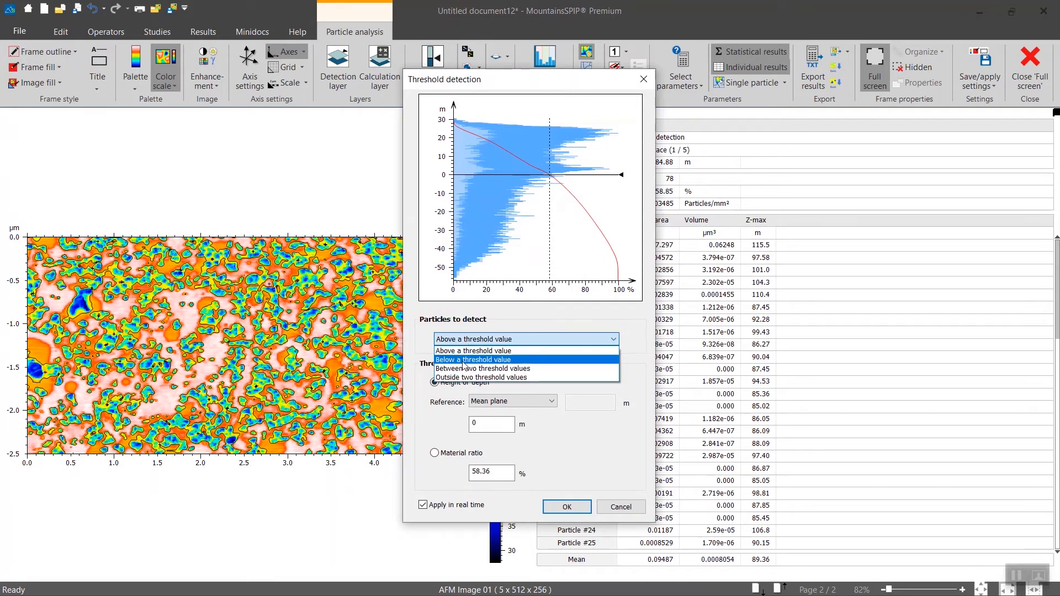
click(474, 359)
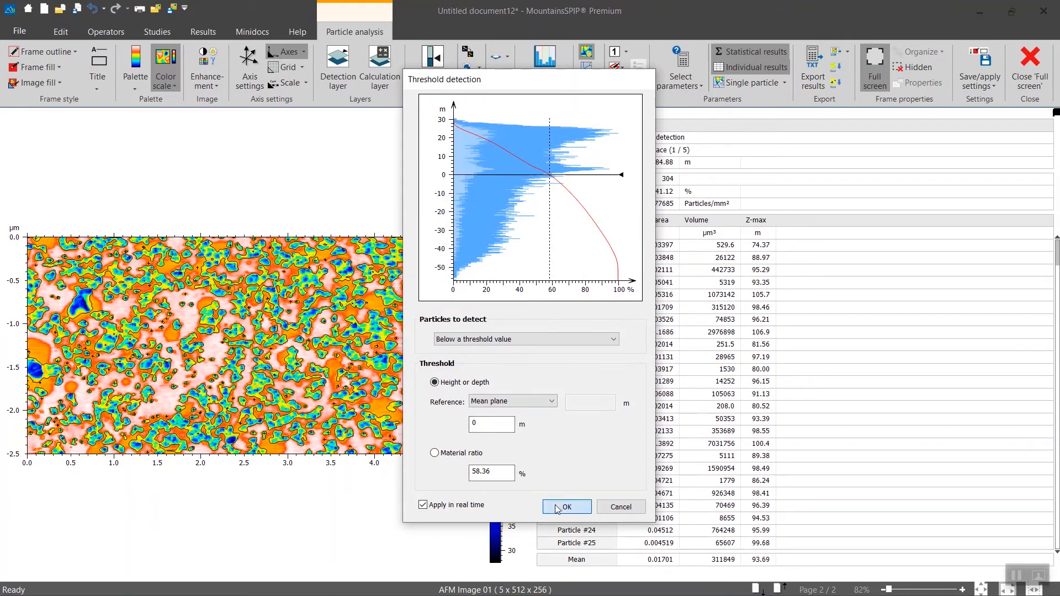
click(565, 506)
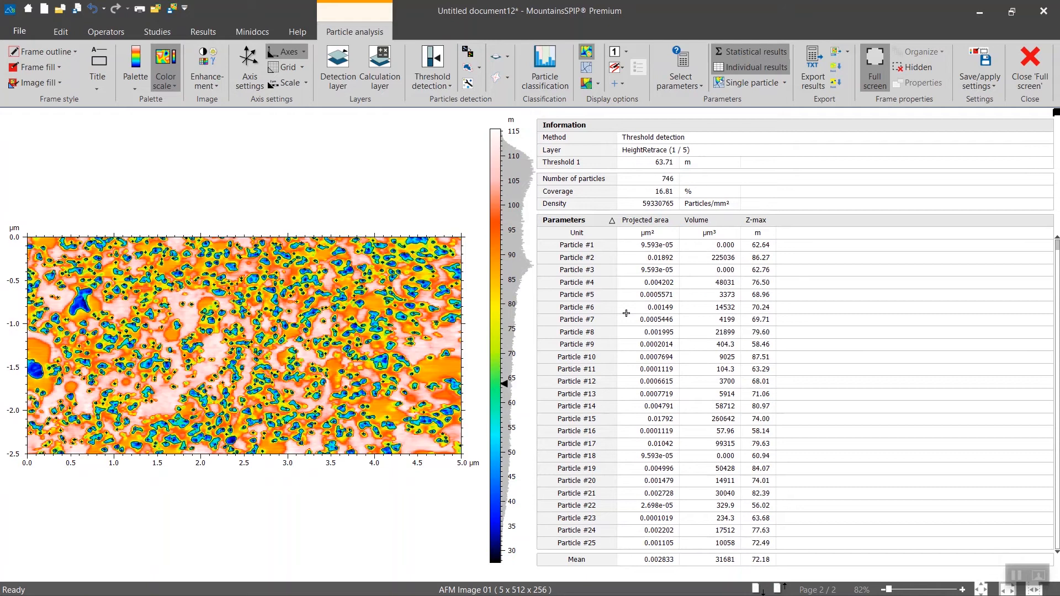
mouse_move(357, 229)
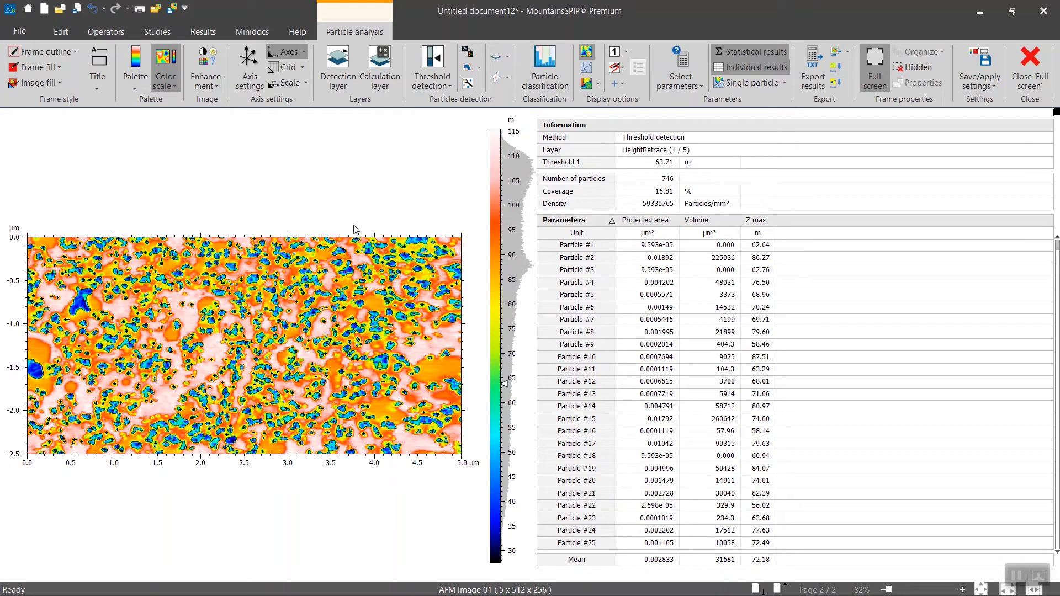
mouse_move(462, 396)
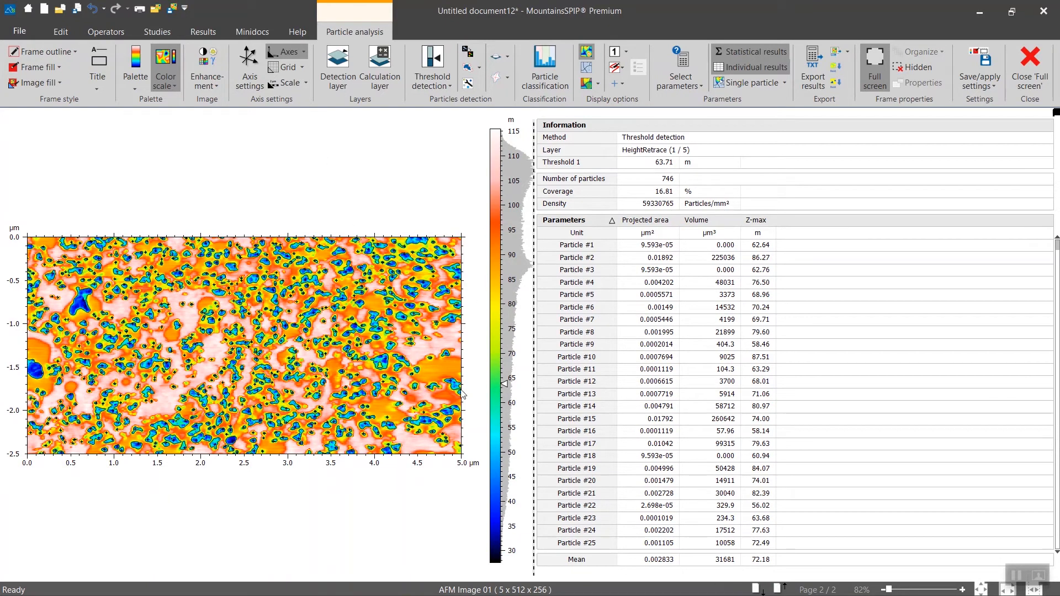
mouse_move(383, 182)
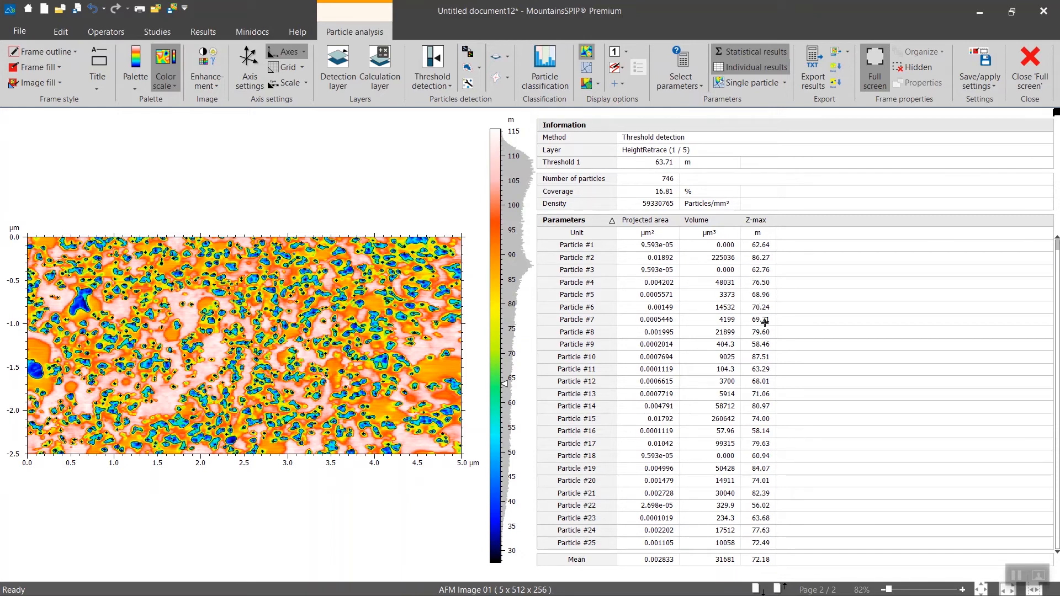
mouse_move(762, 289)
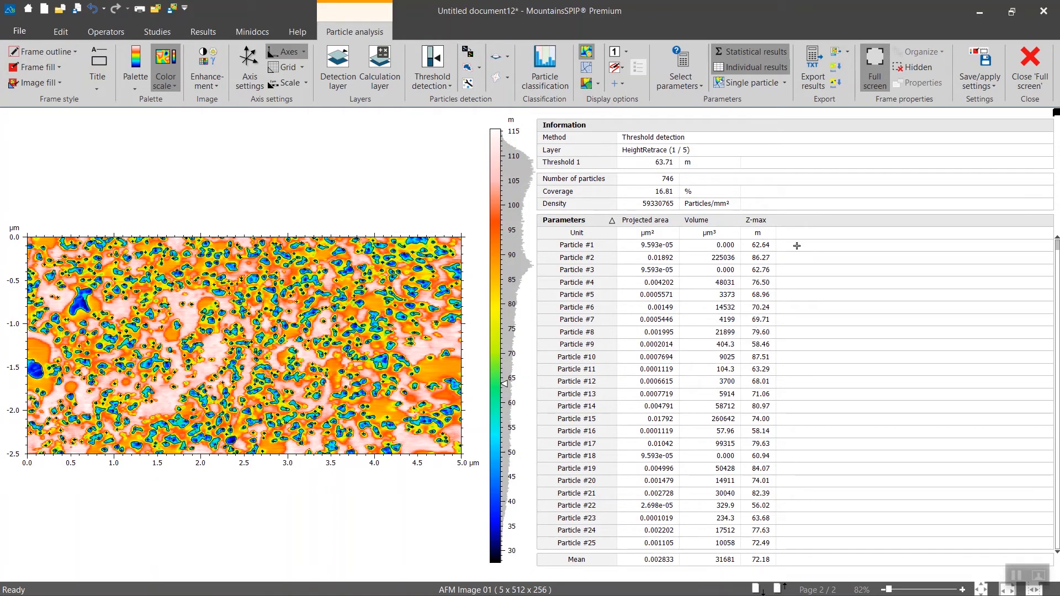
mouse_move(775, 331)
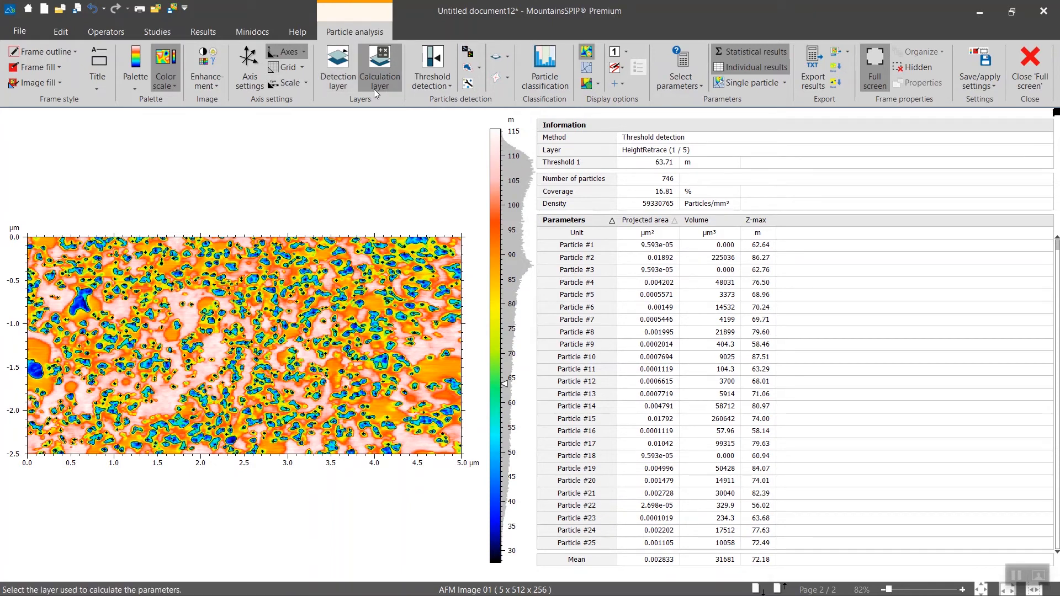
click(337, 67)
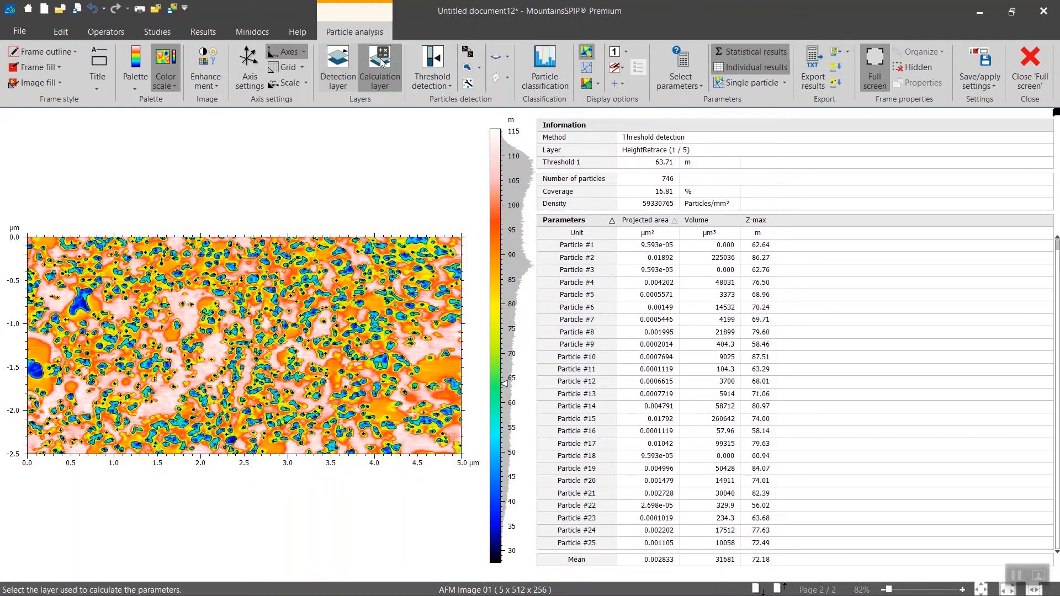
Step: Set the calculation layer to '1 : AFM Image 01 - 1 : HeightRetrace' for nm results
click(379, 64)
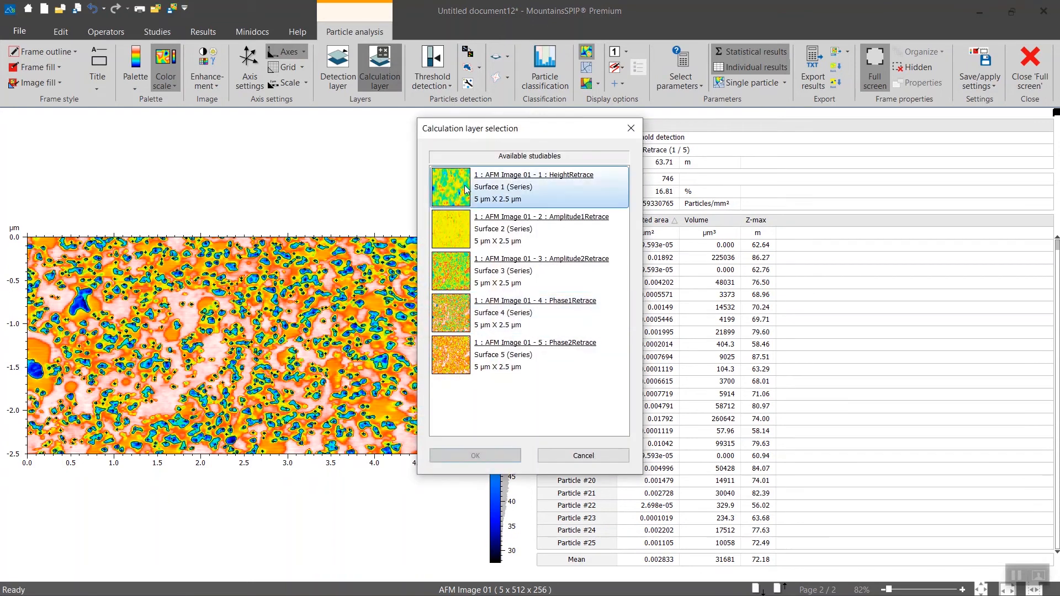
click(474, 455)
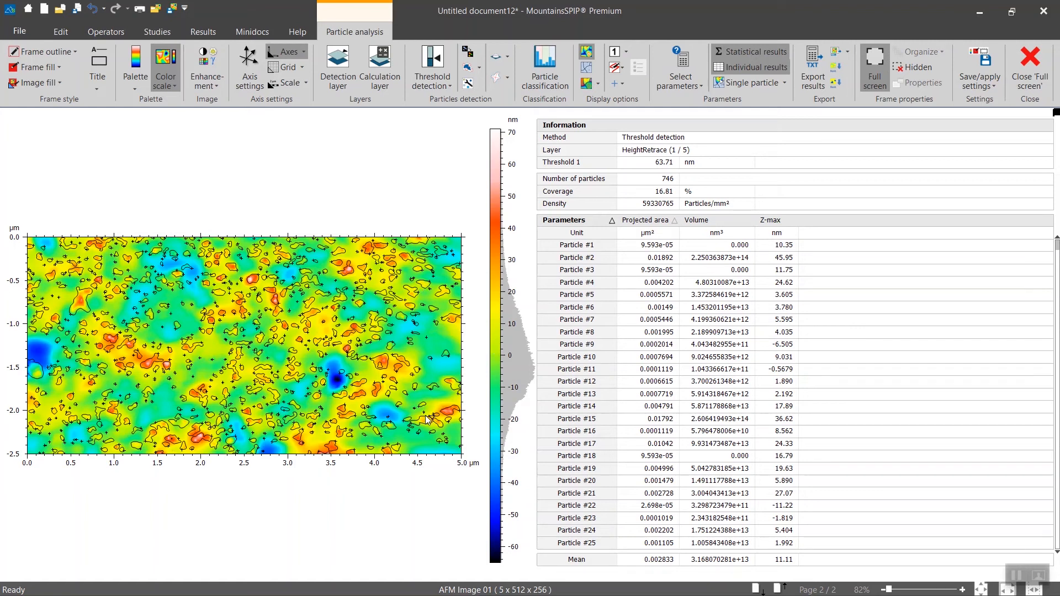
mouse_move(217, 357)
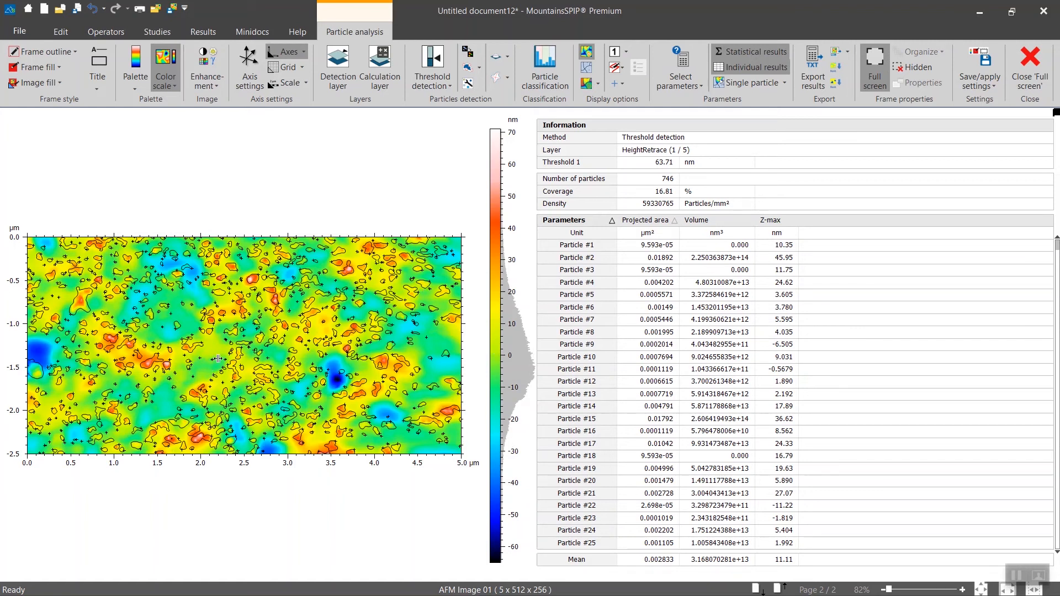
mouse_move(239, 372)
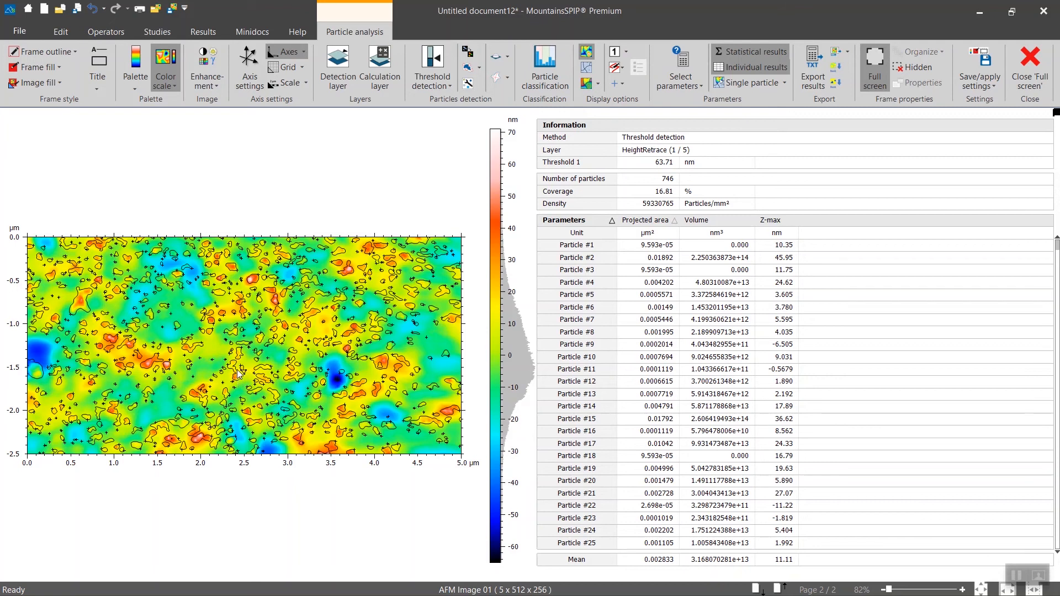
mouse_move(239, 366)
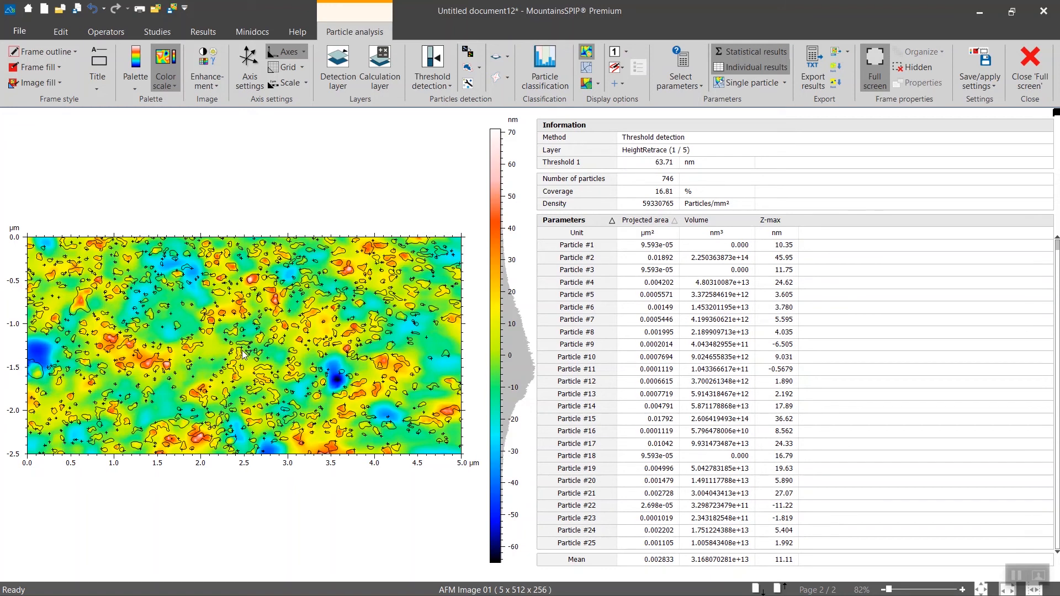
mouse_move(883, 215)
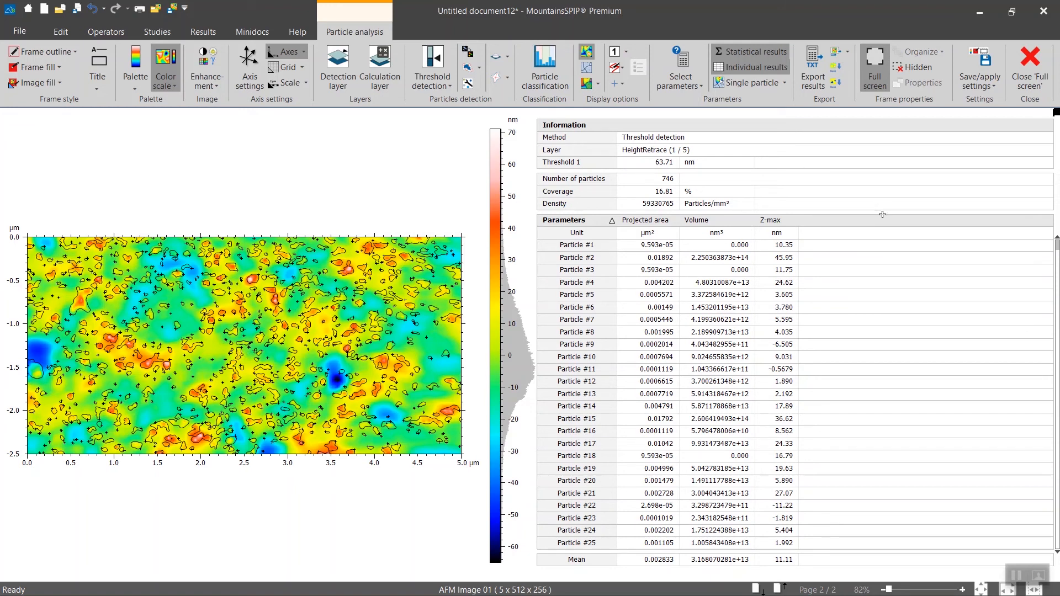
mouse_move(891, 294)
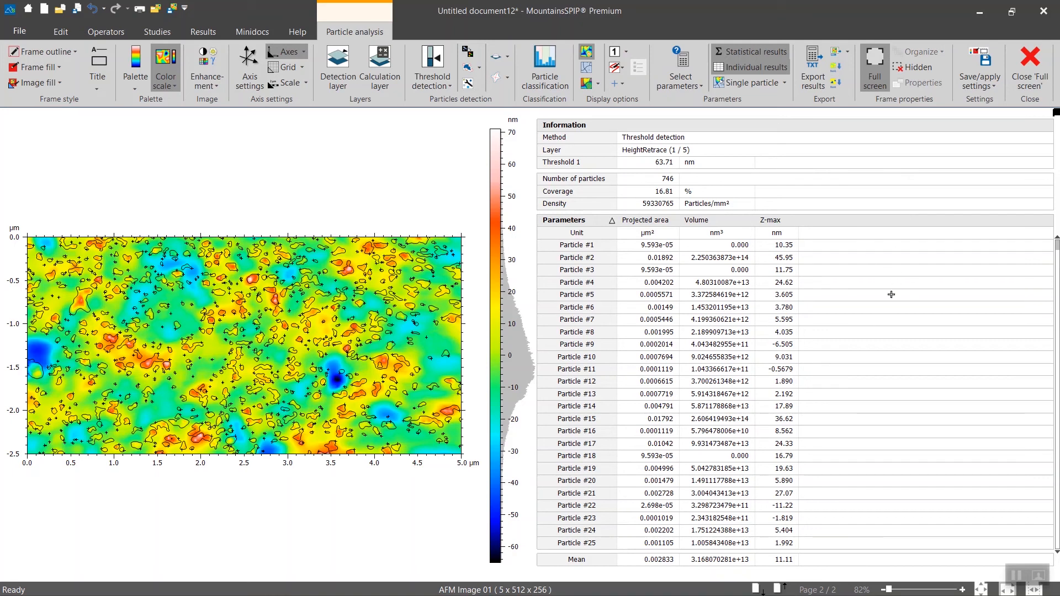
mouse_move(867, 333)
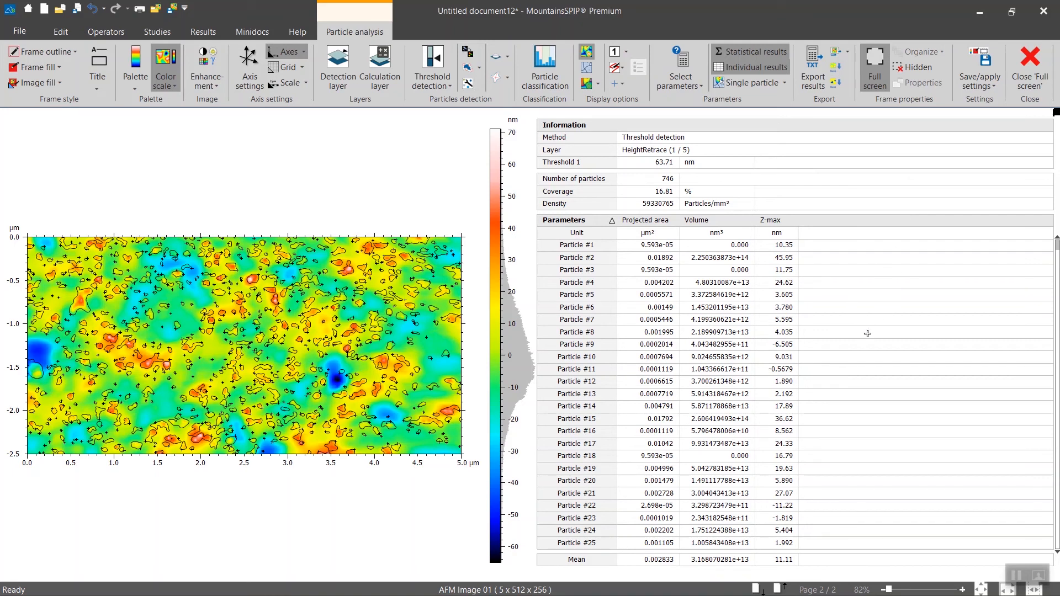